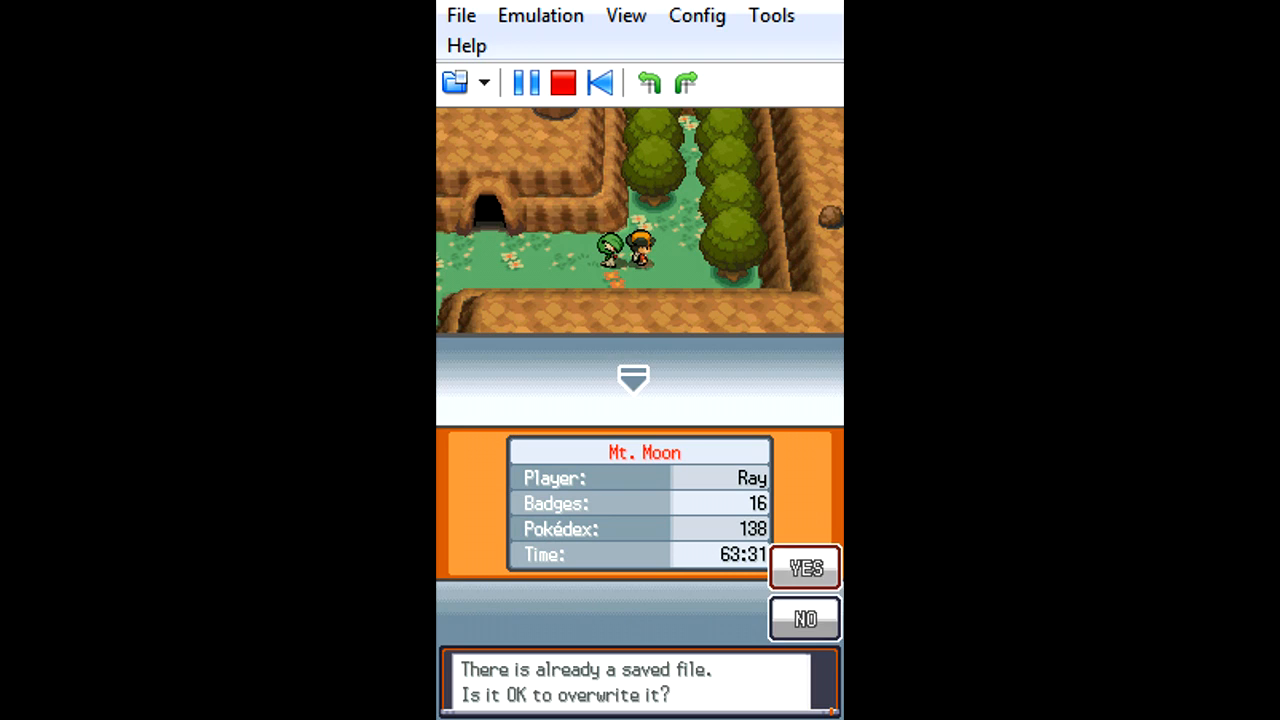
- Confirm YES to overwrite the existing save at Mt. Moon
click(804, 566)
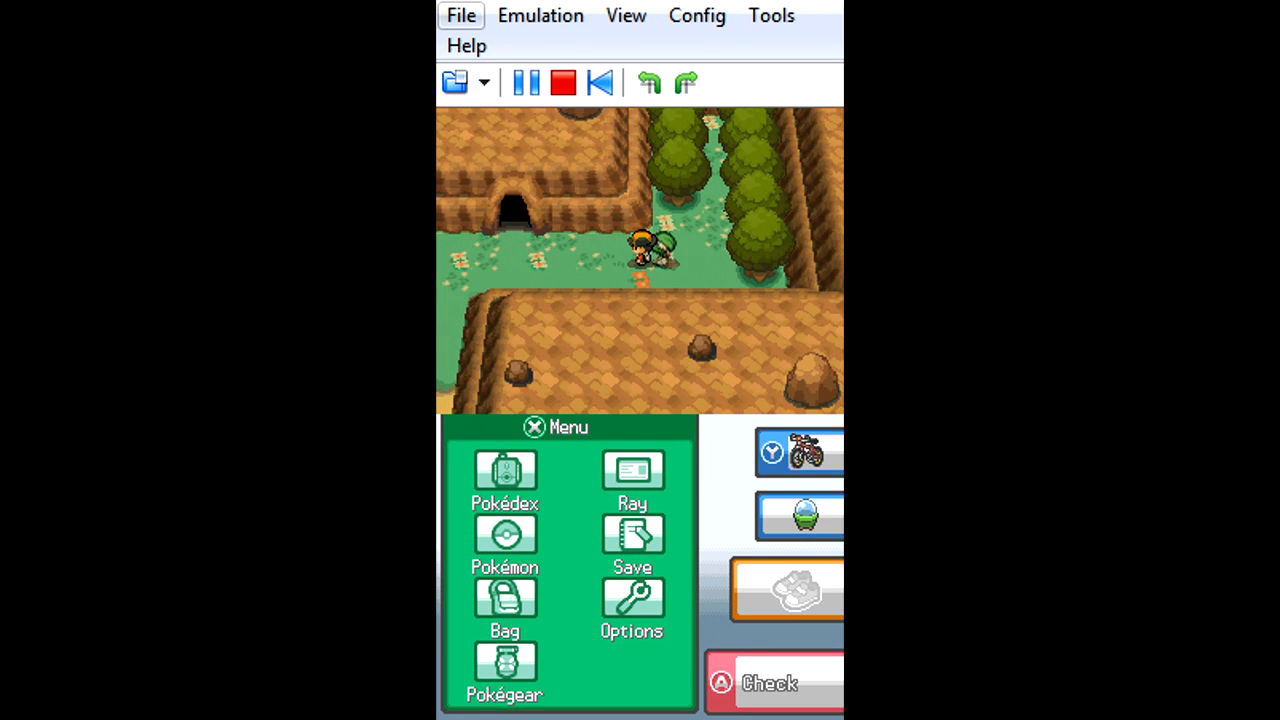
- Open DeSmuME's File menu to reach the Import and Export Backup Memory options
click(461, 15)
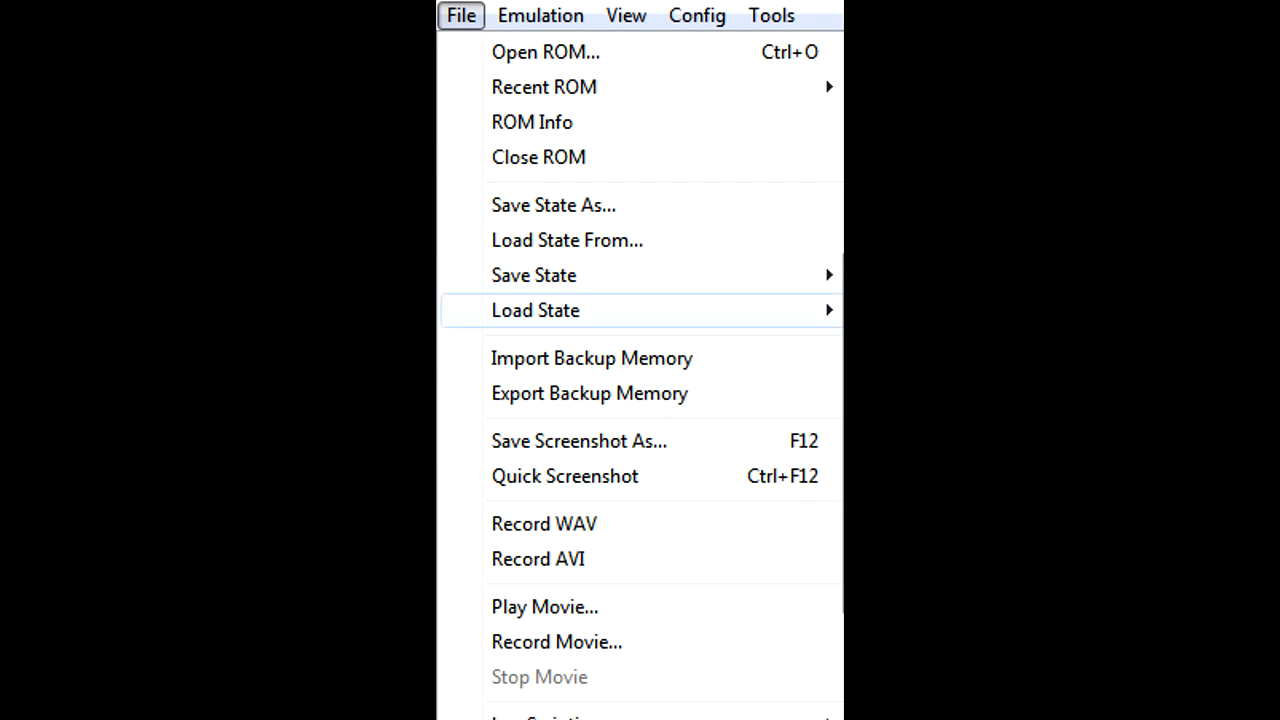
mouse_move(591, 358)
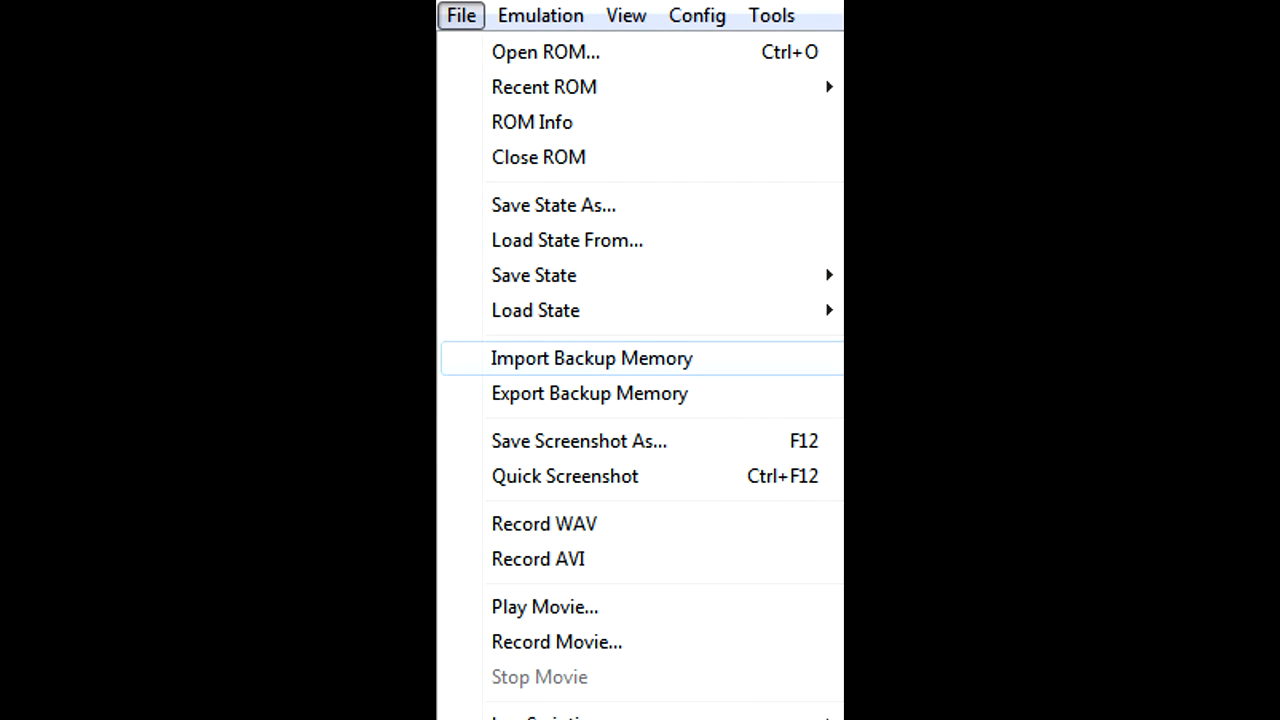
mouse_move(589, 393)
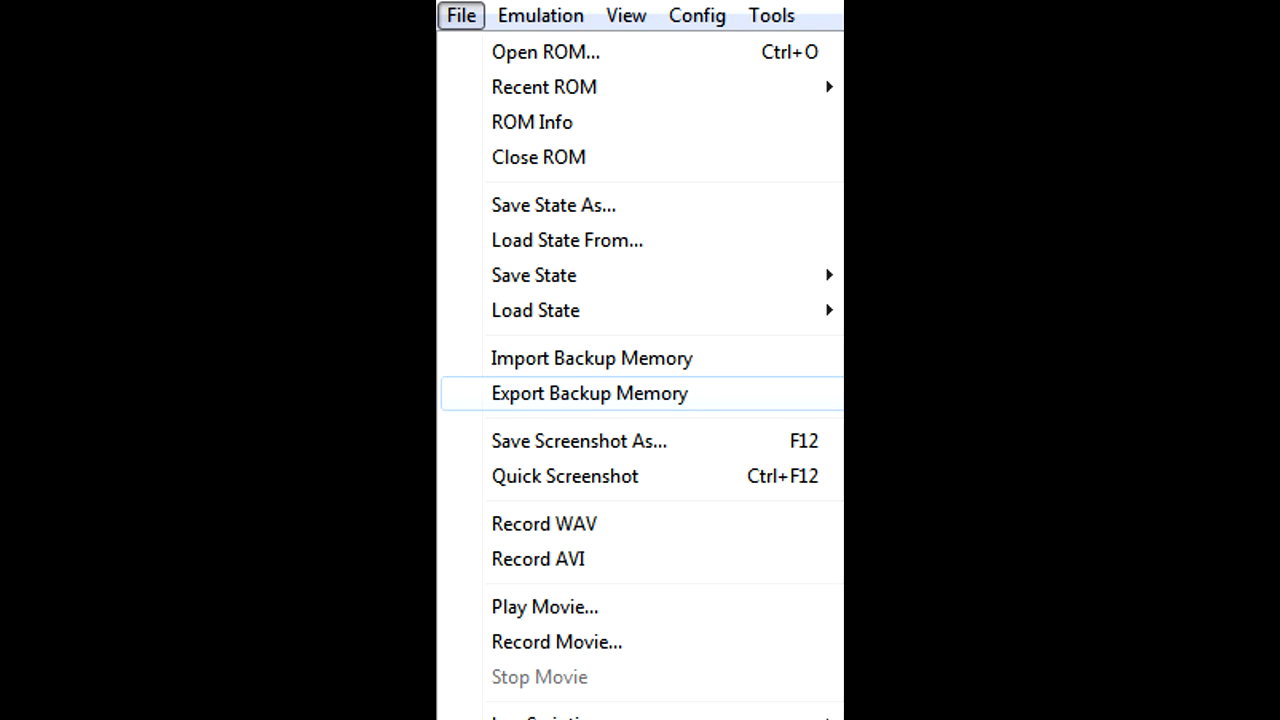
mouse_move(591, 358)
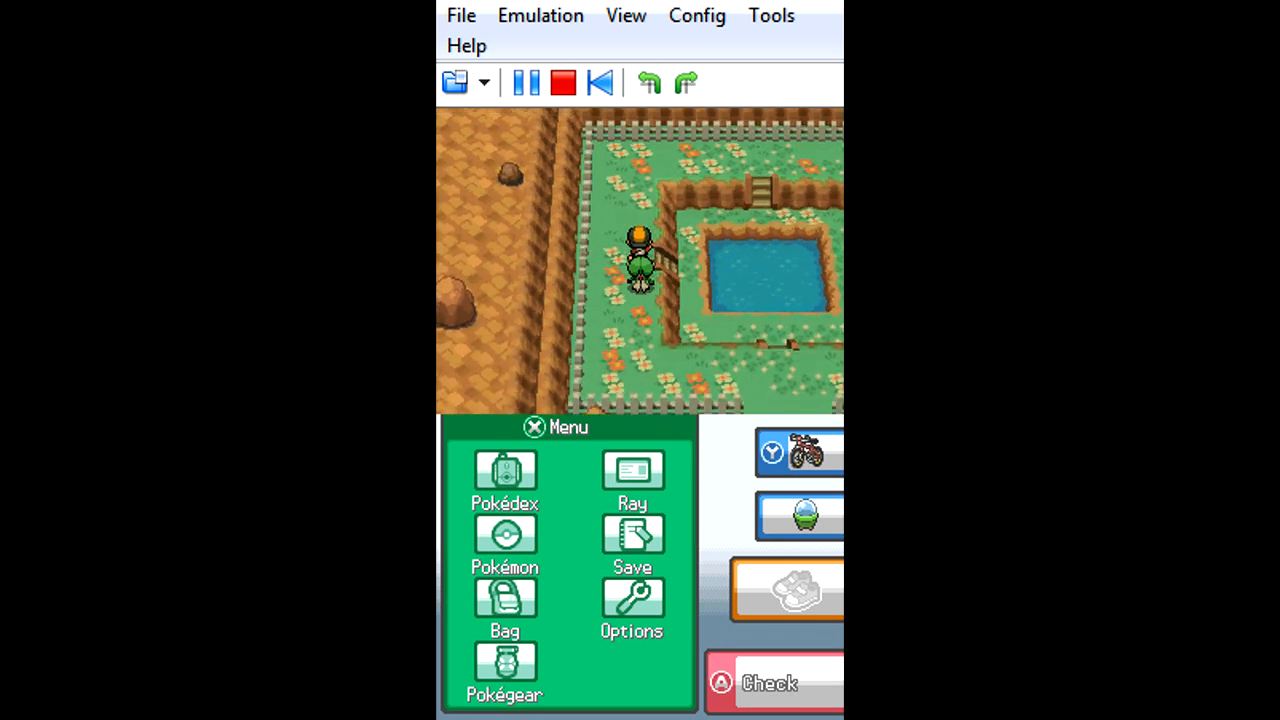
- Walk the player up onto the fenced flower field beside the pond
key(Up)
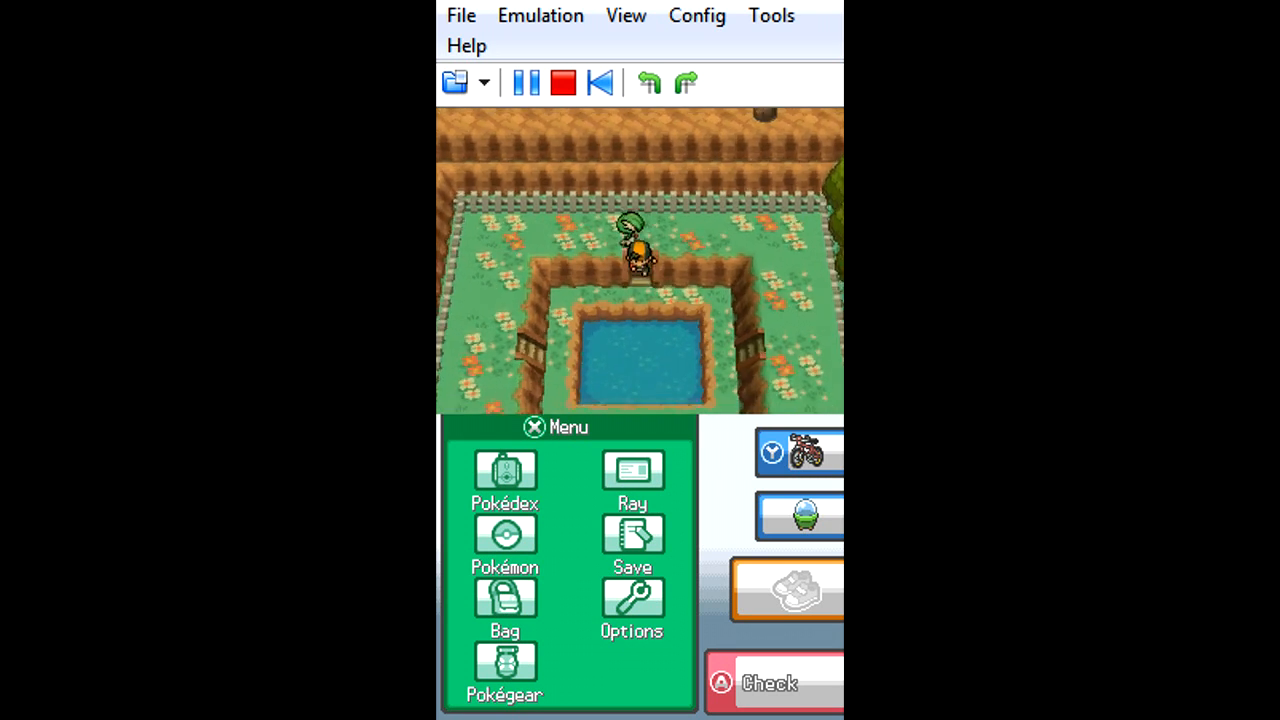